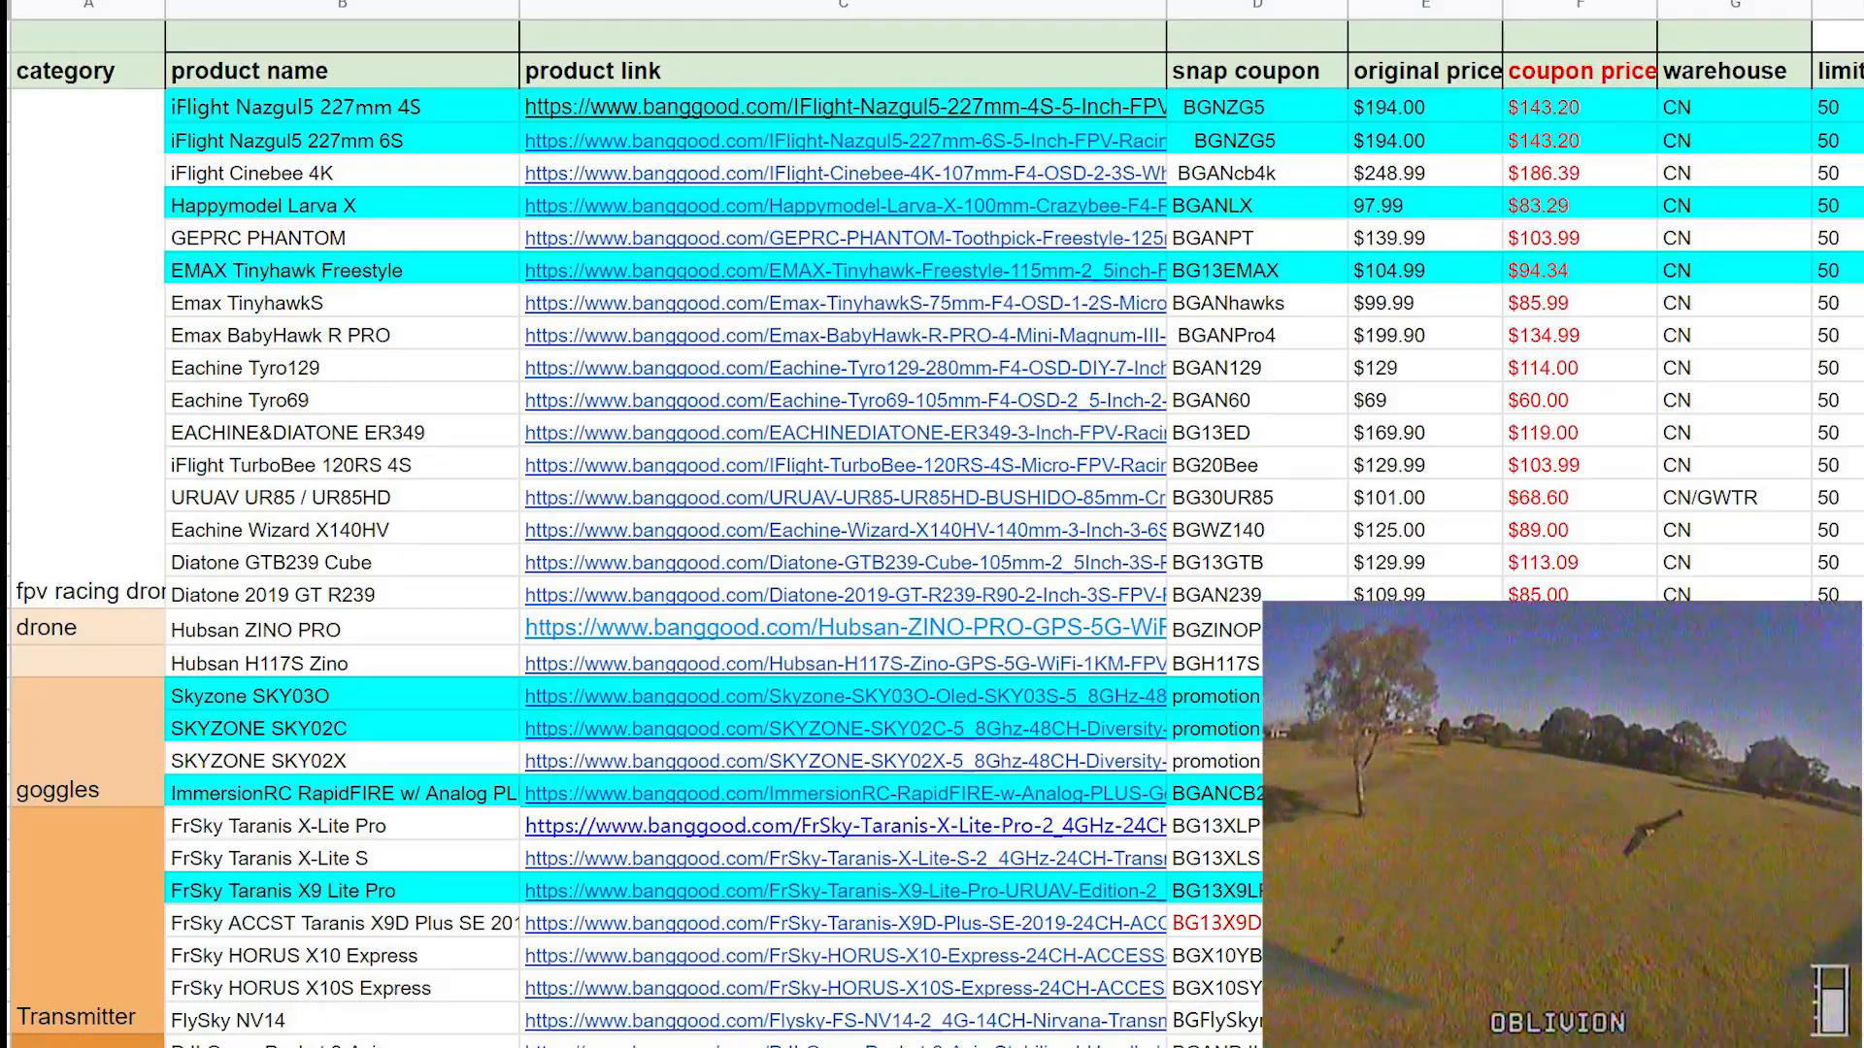
scroll(down, 3)
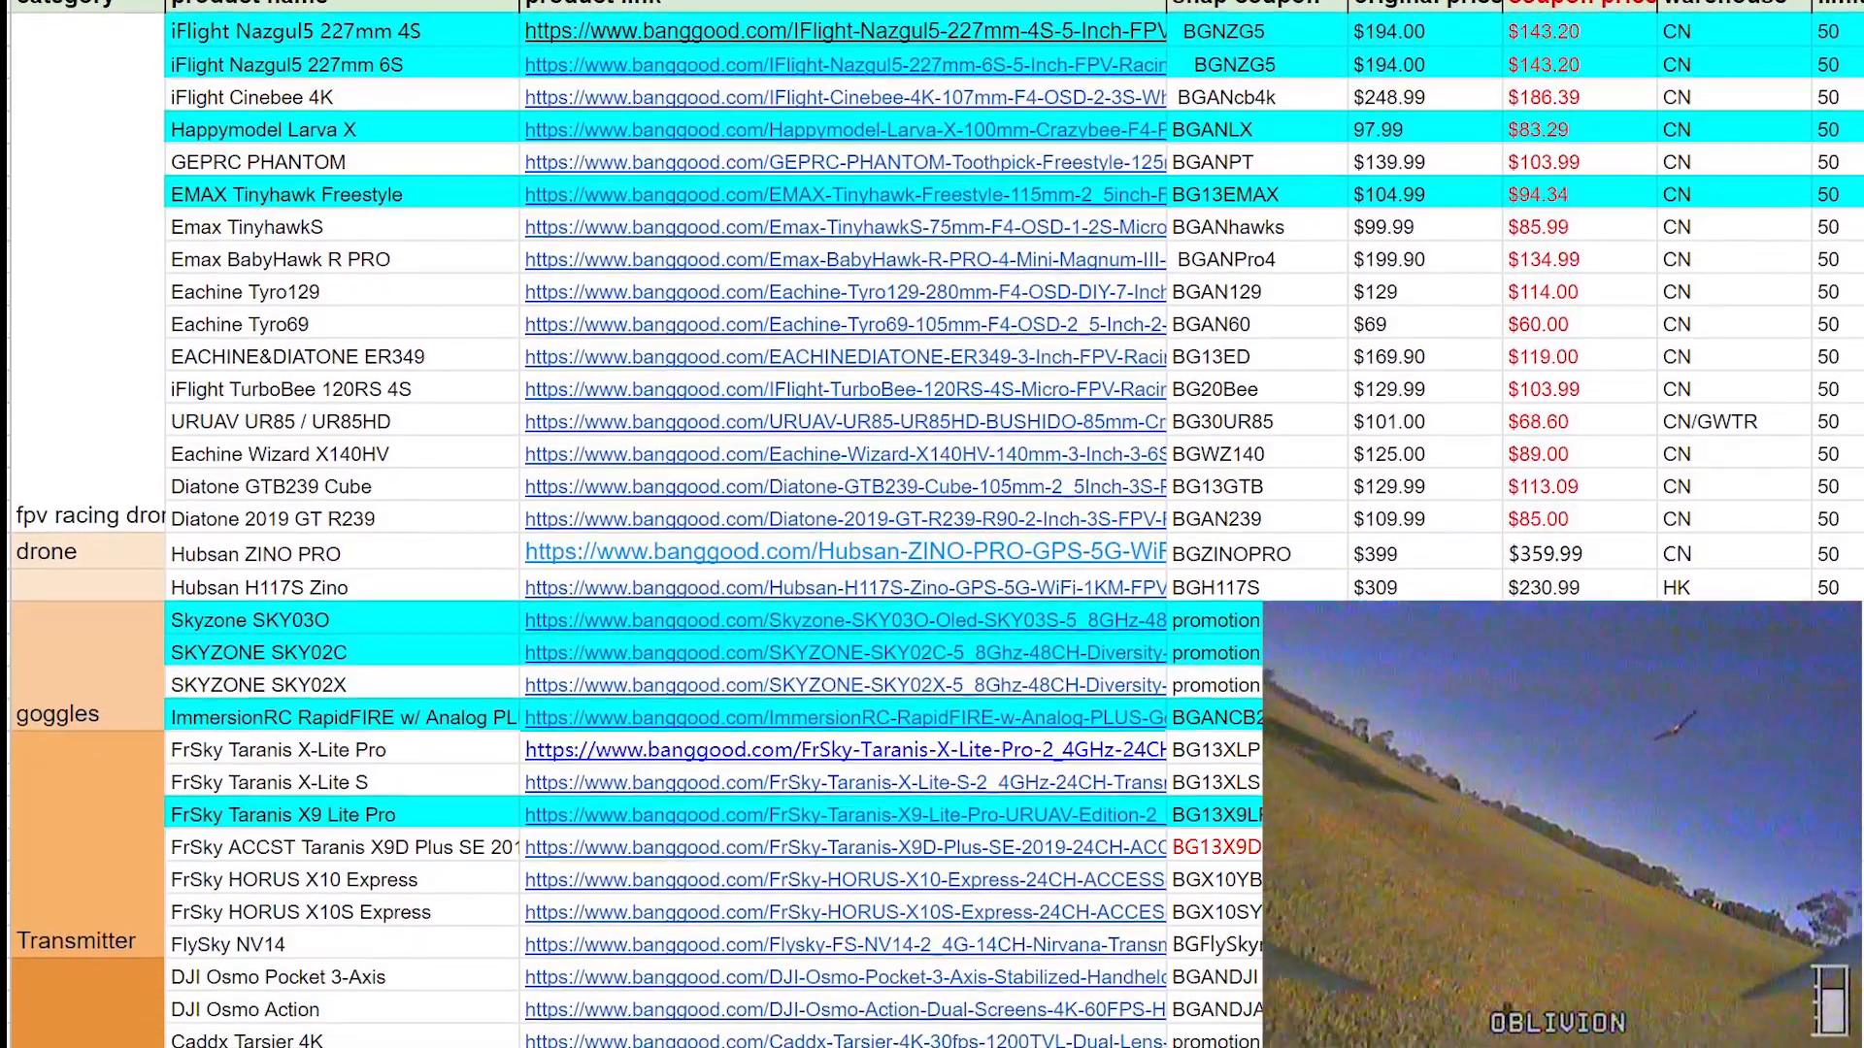
scroll(down, 3)
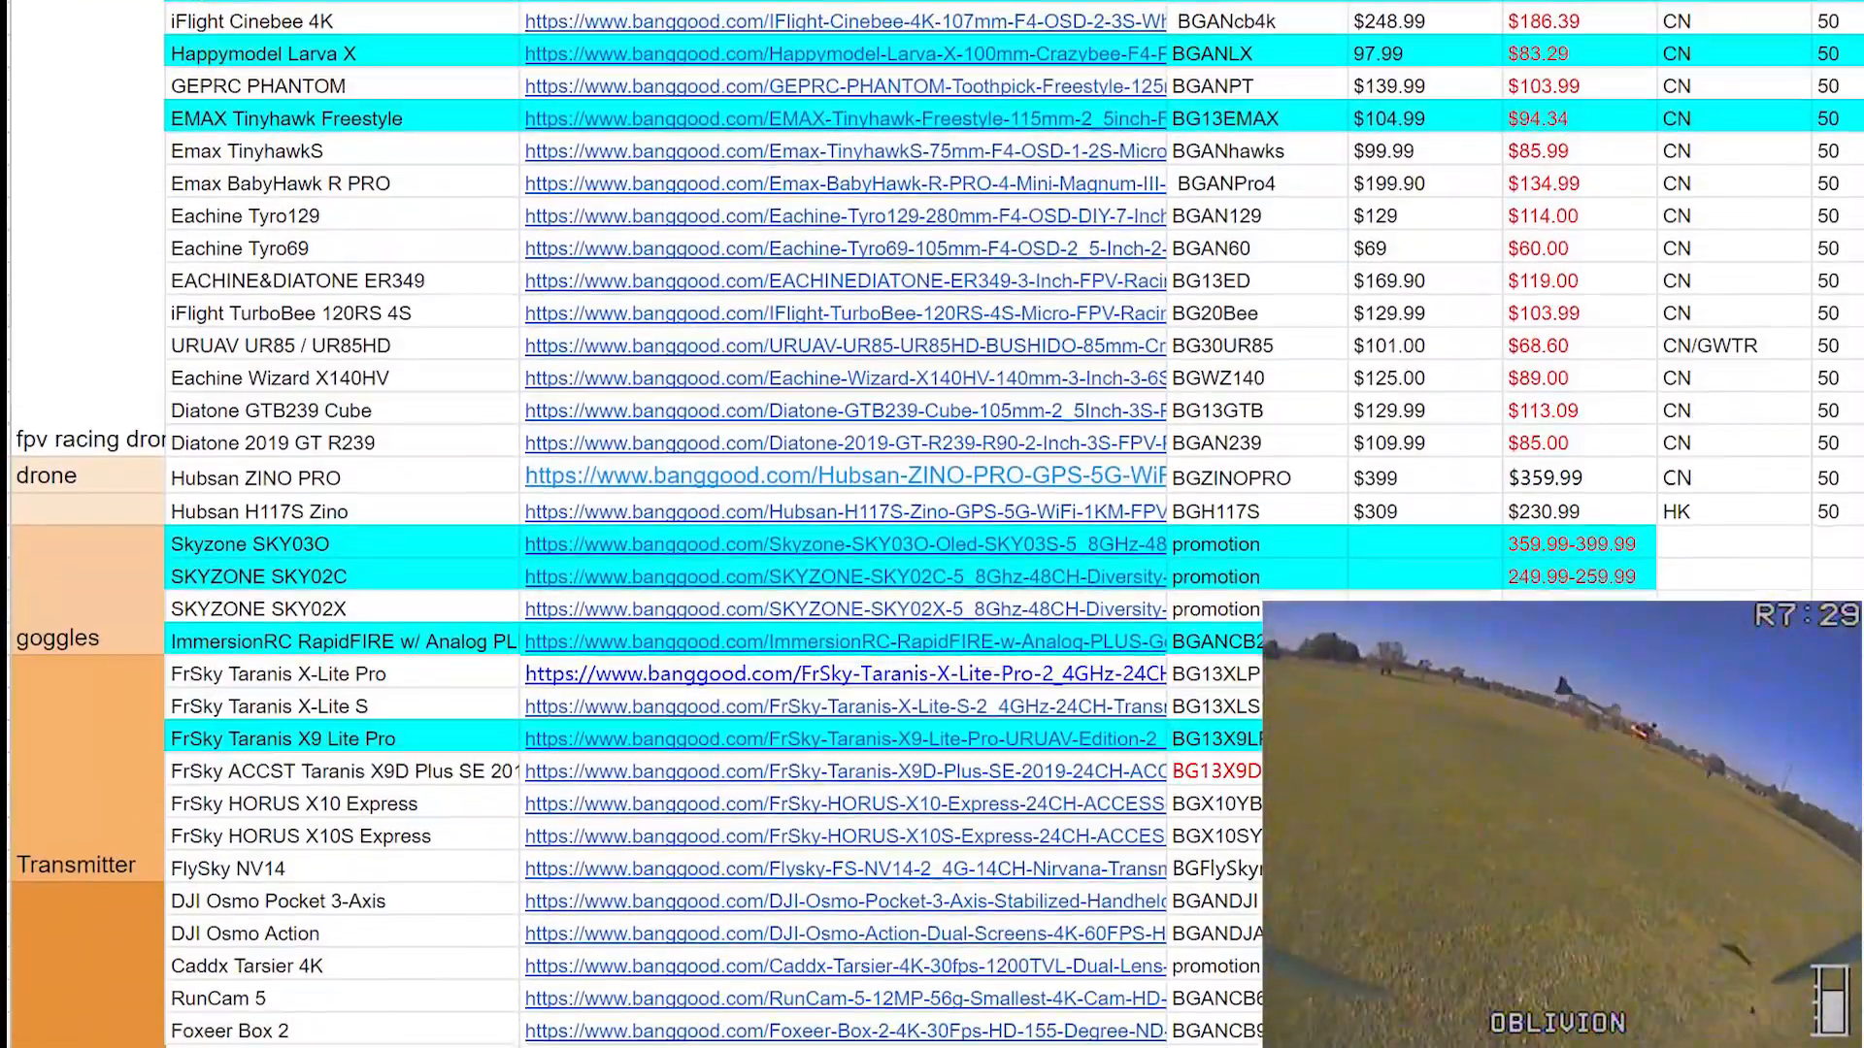
scroll(down, 3)
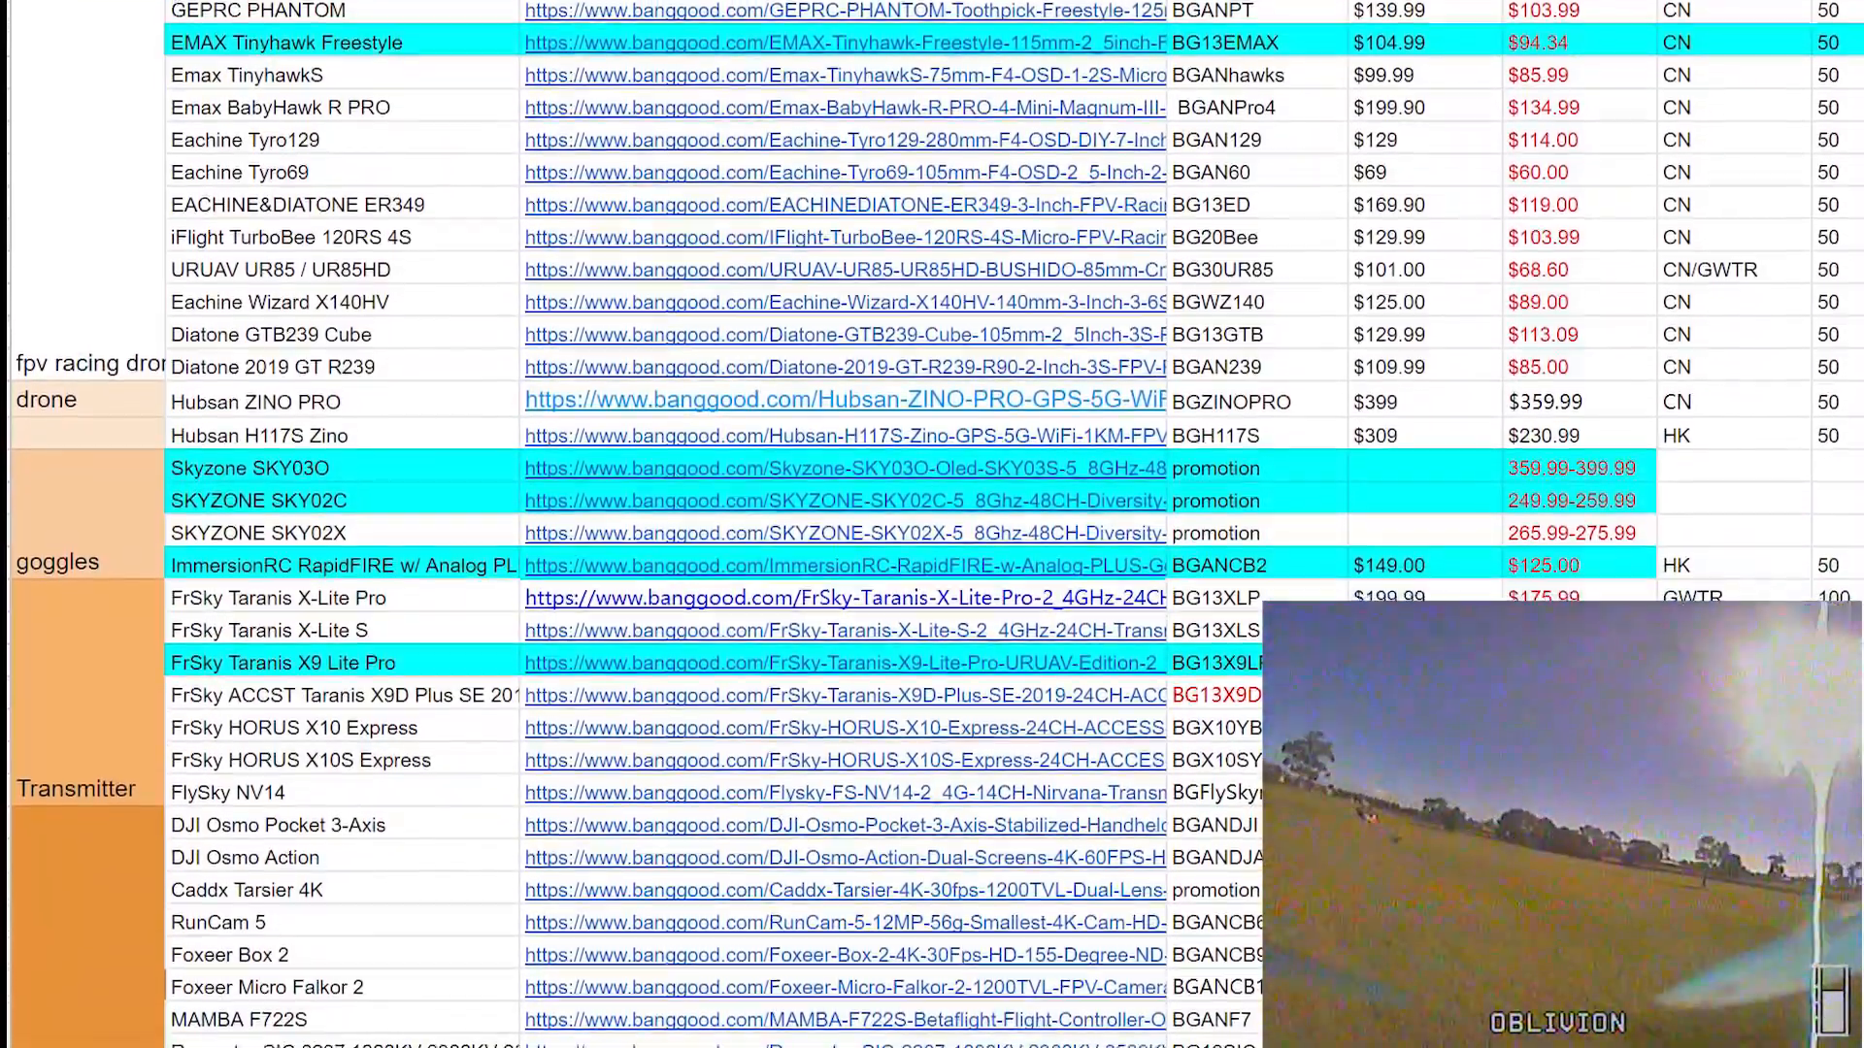
scroll(down, 3)
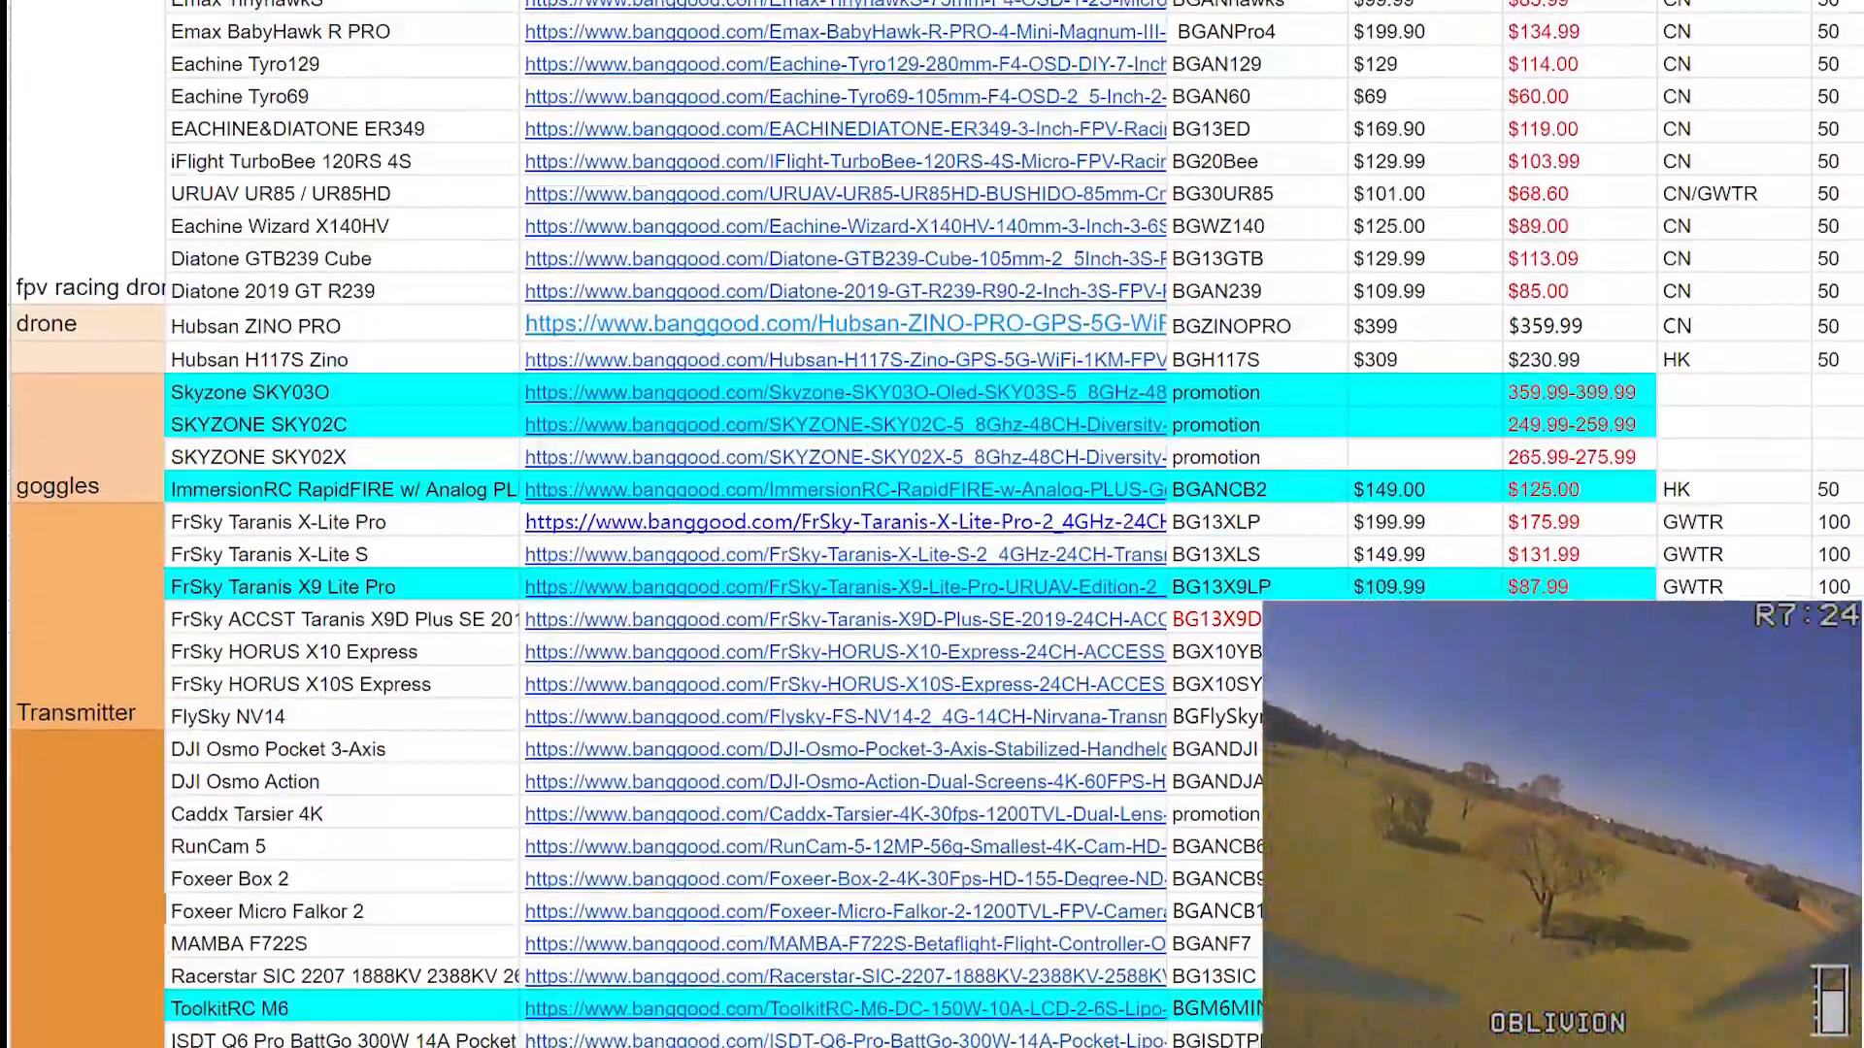
scroll(down, 3)
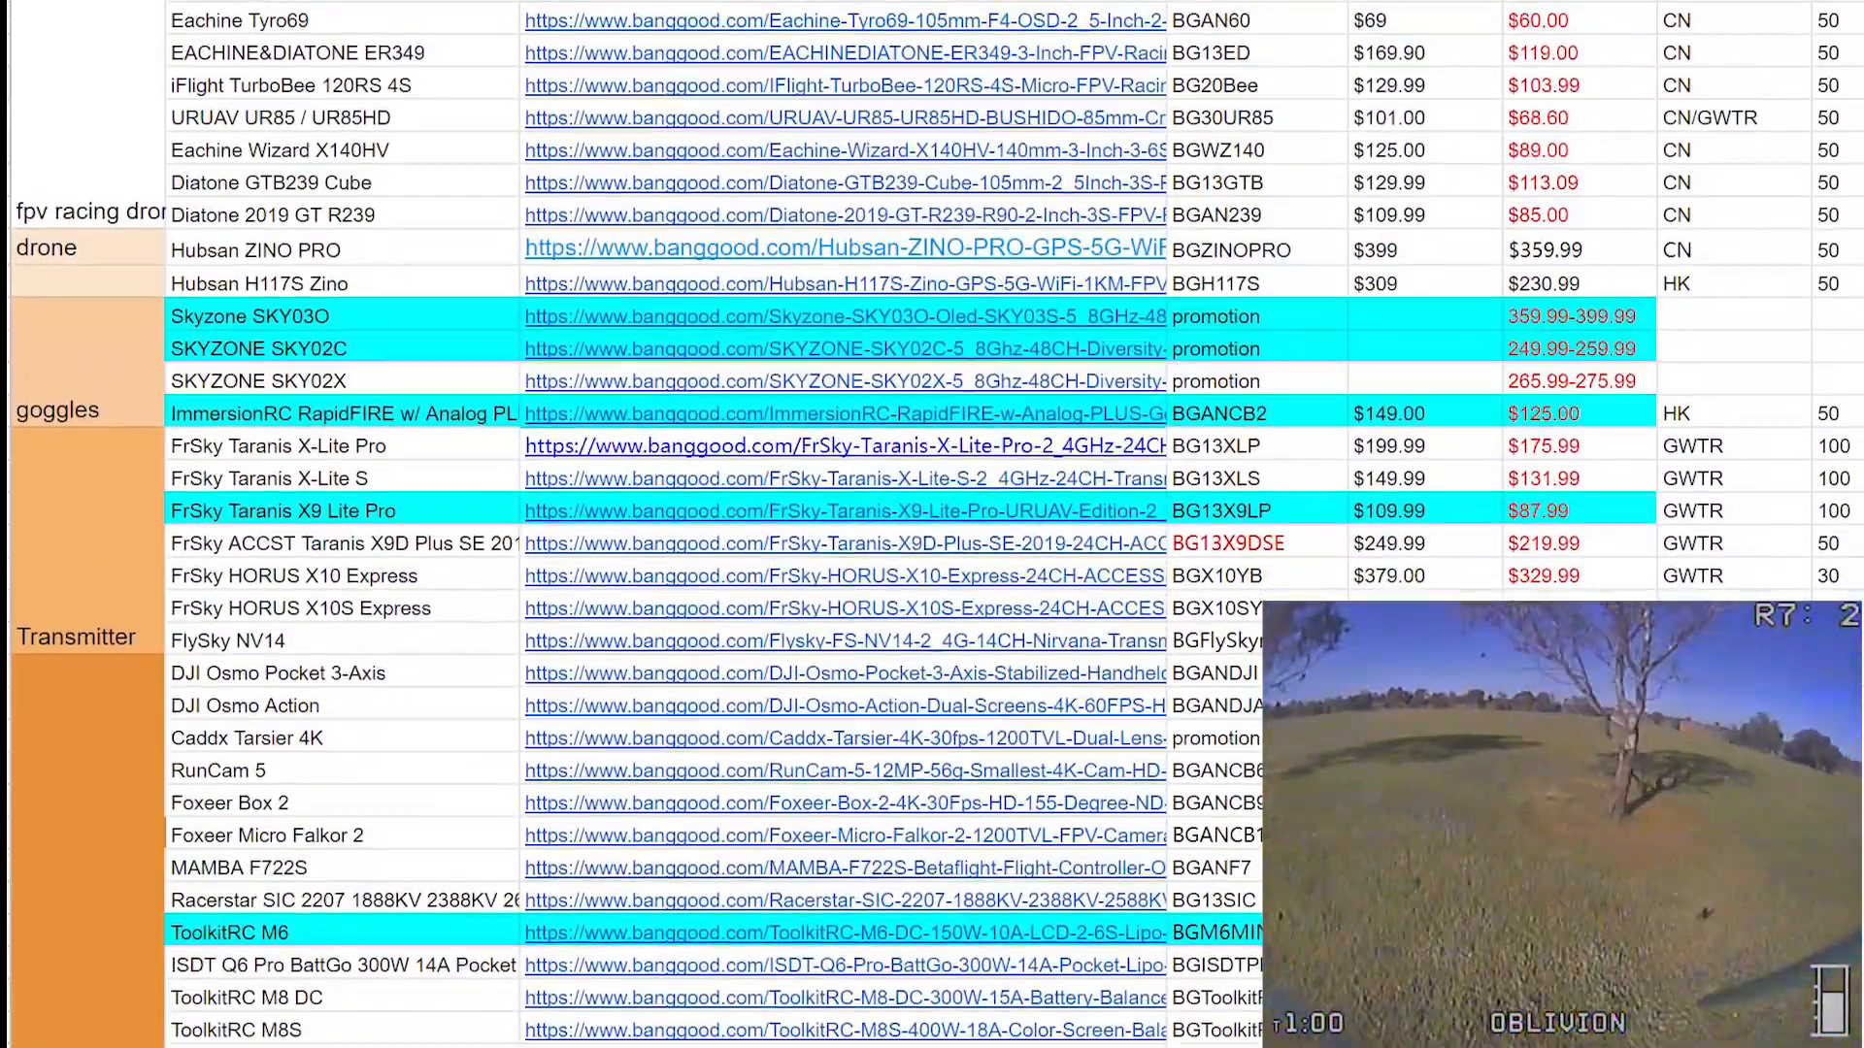
scroll(down, 3)
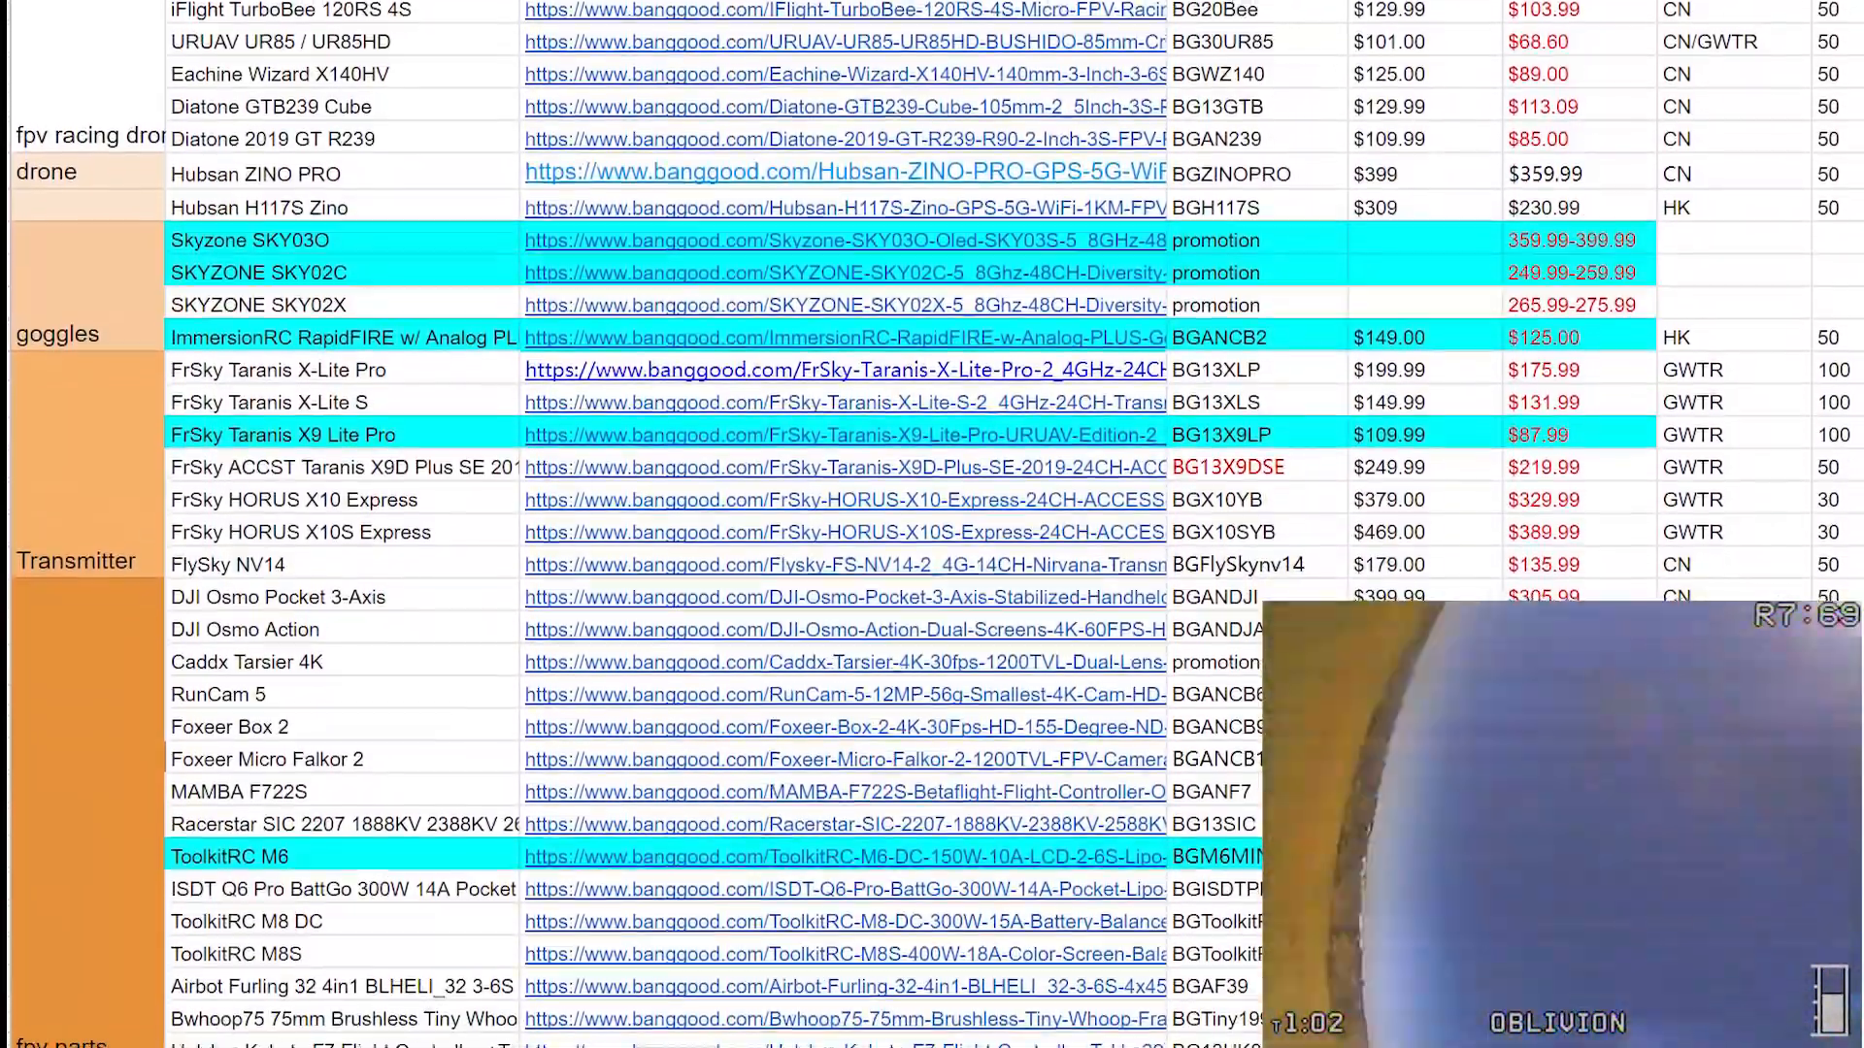
scroll(down, 3)
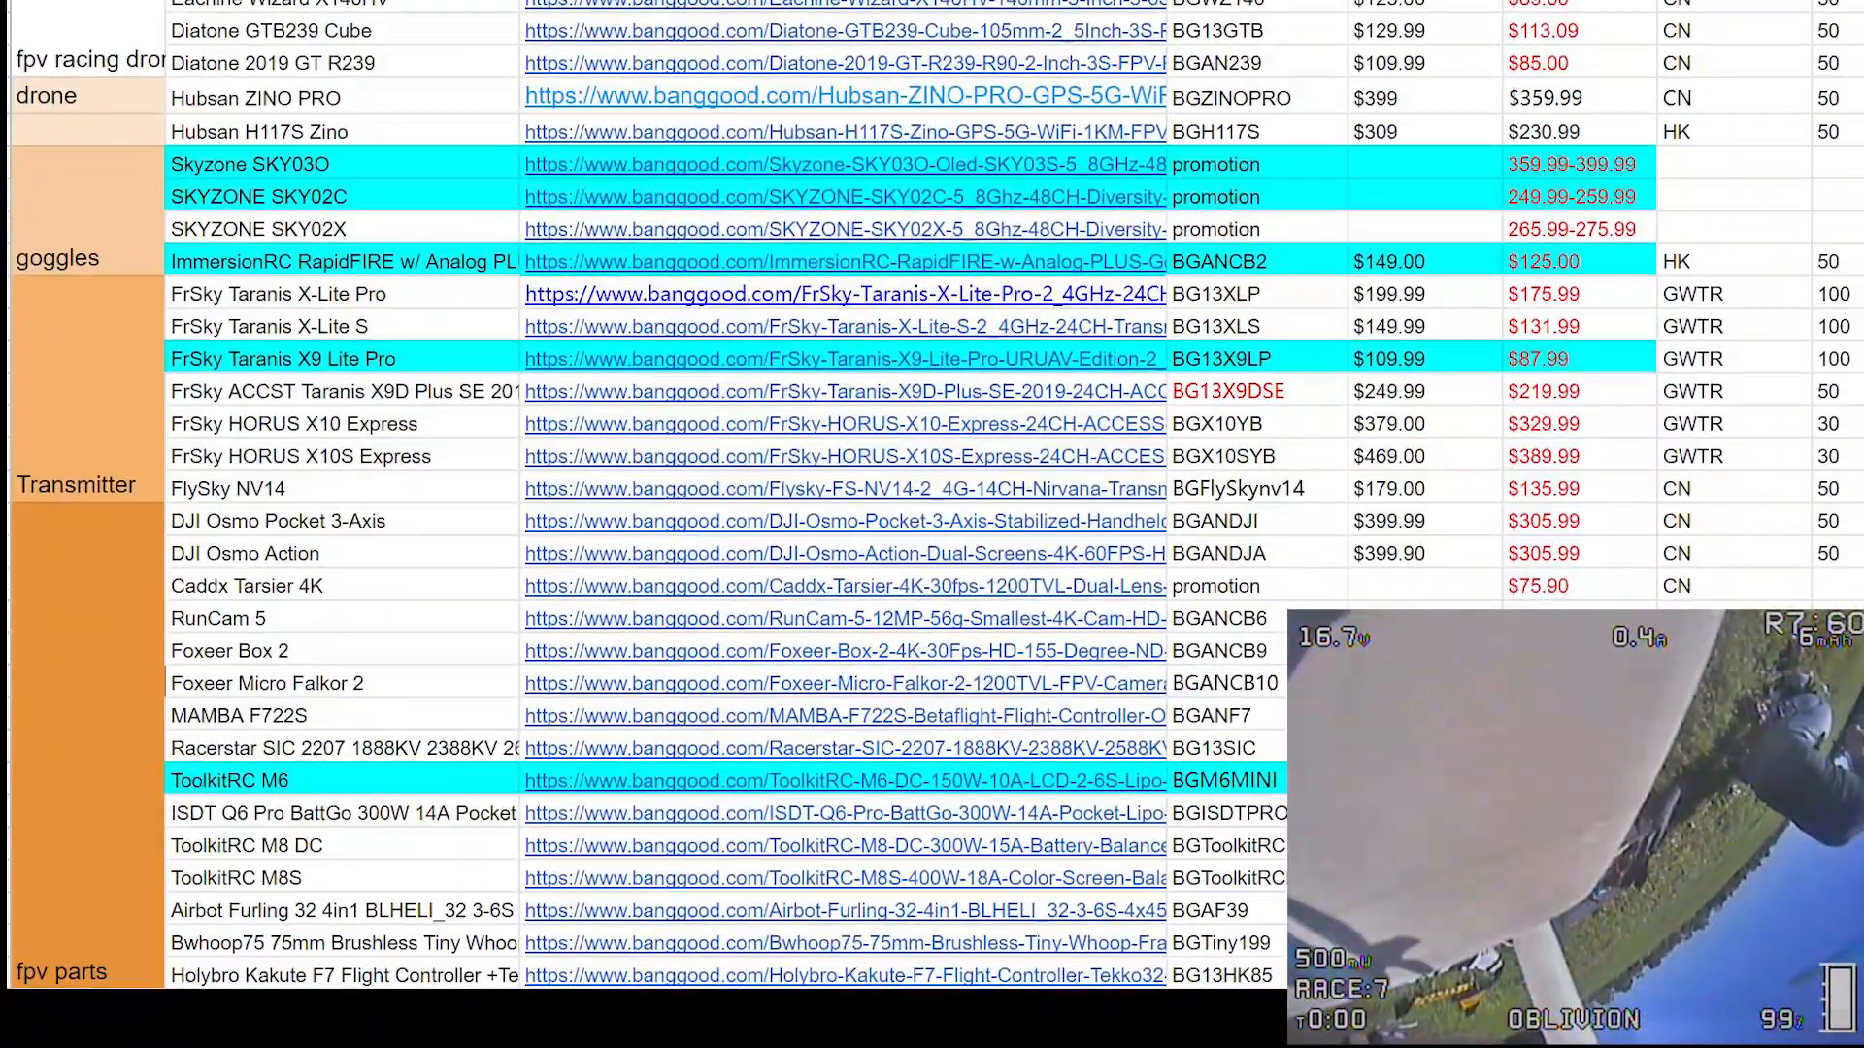
scroll(down, 3)
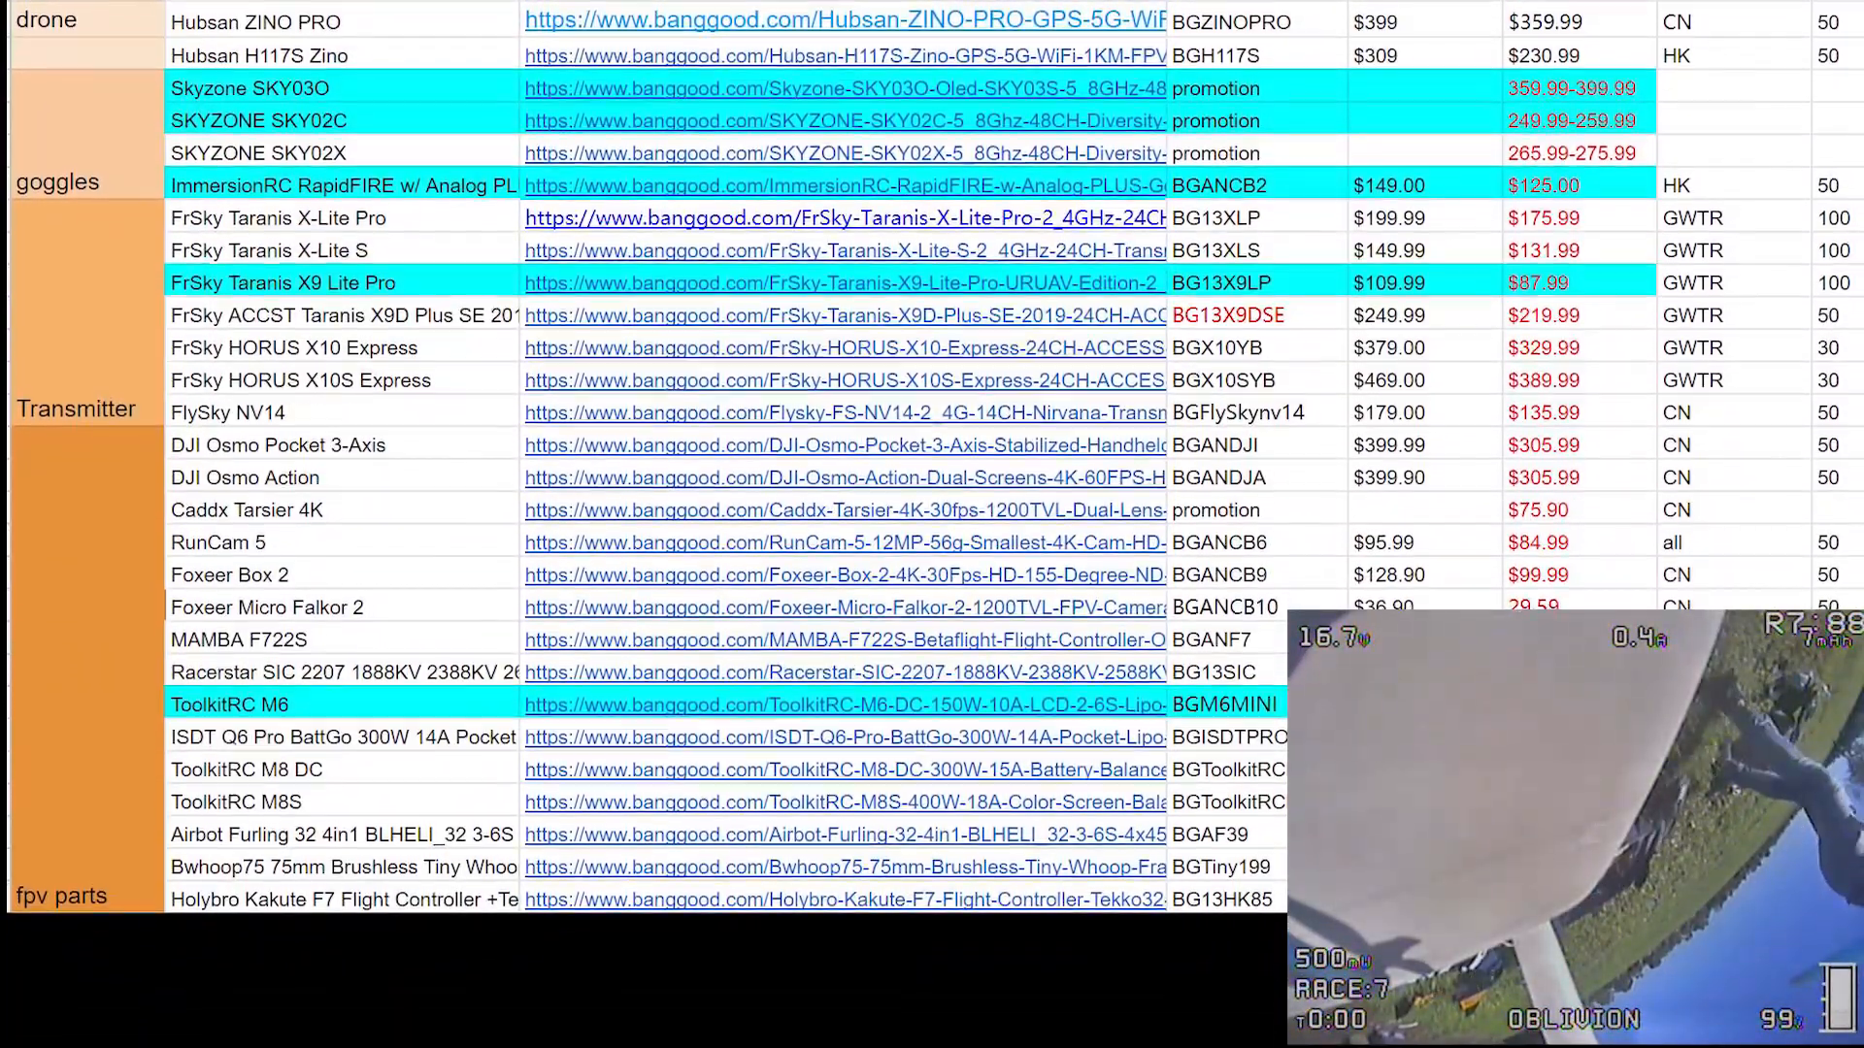
scroll(down, 3)
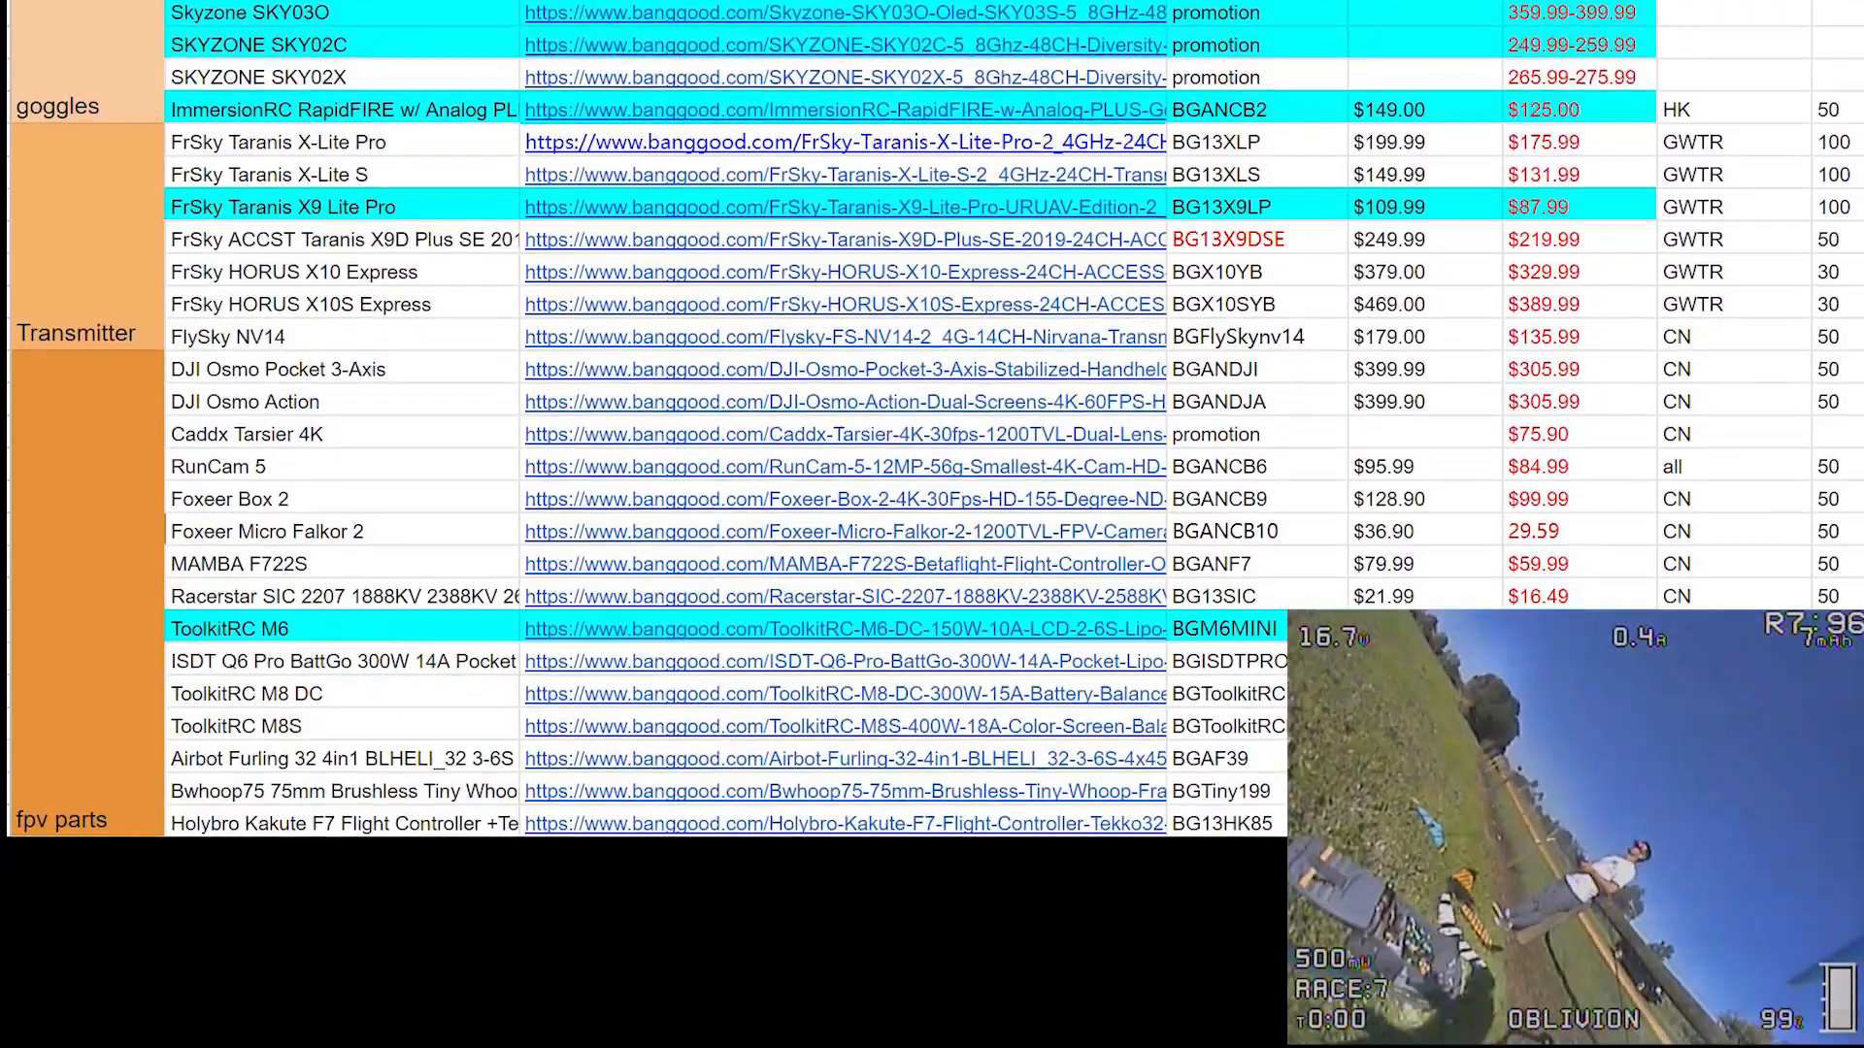